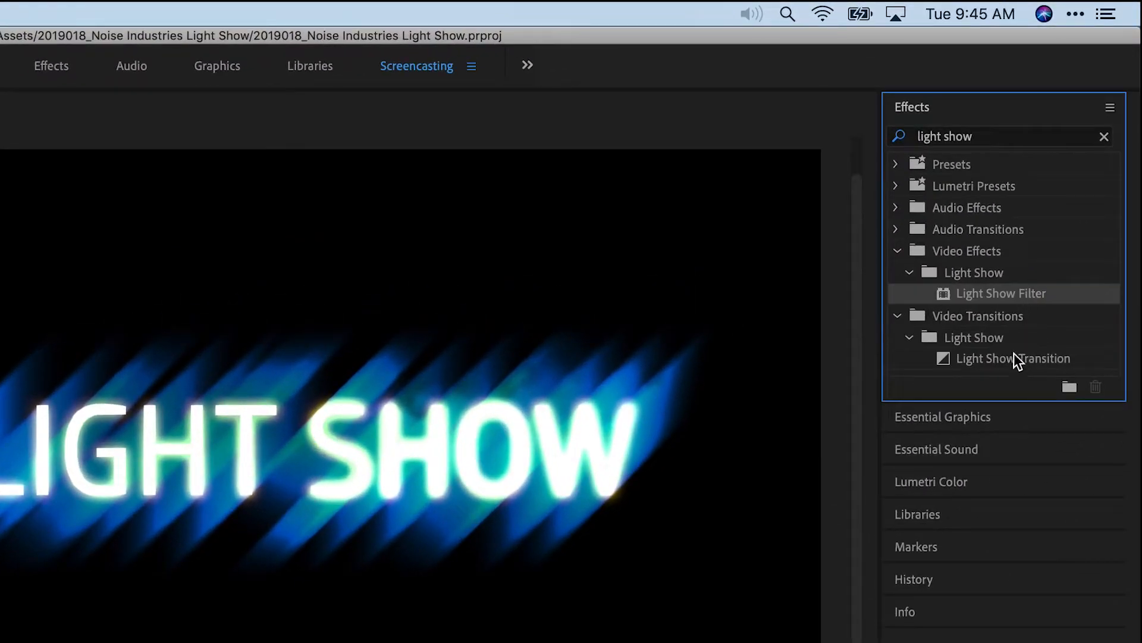
Jump to the cloud footage in the sequence and select the OCEANSIDE title
{"action": "left_click", "coordinate": [1013, 359]}
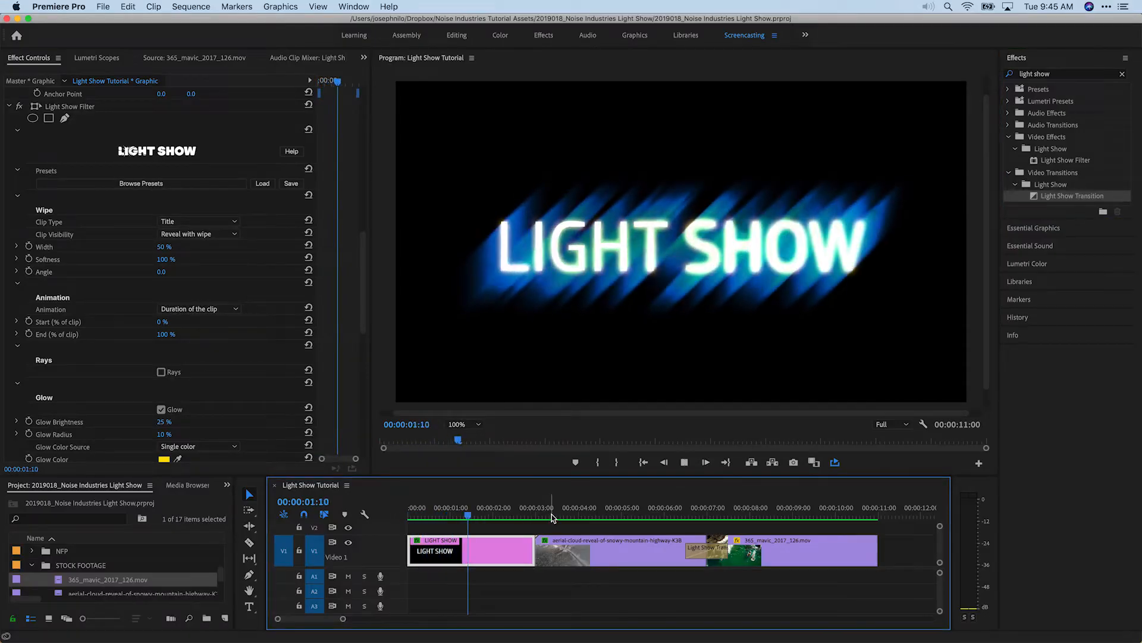
{"action": "left_click", "coordinate": [552, 507]}
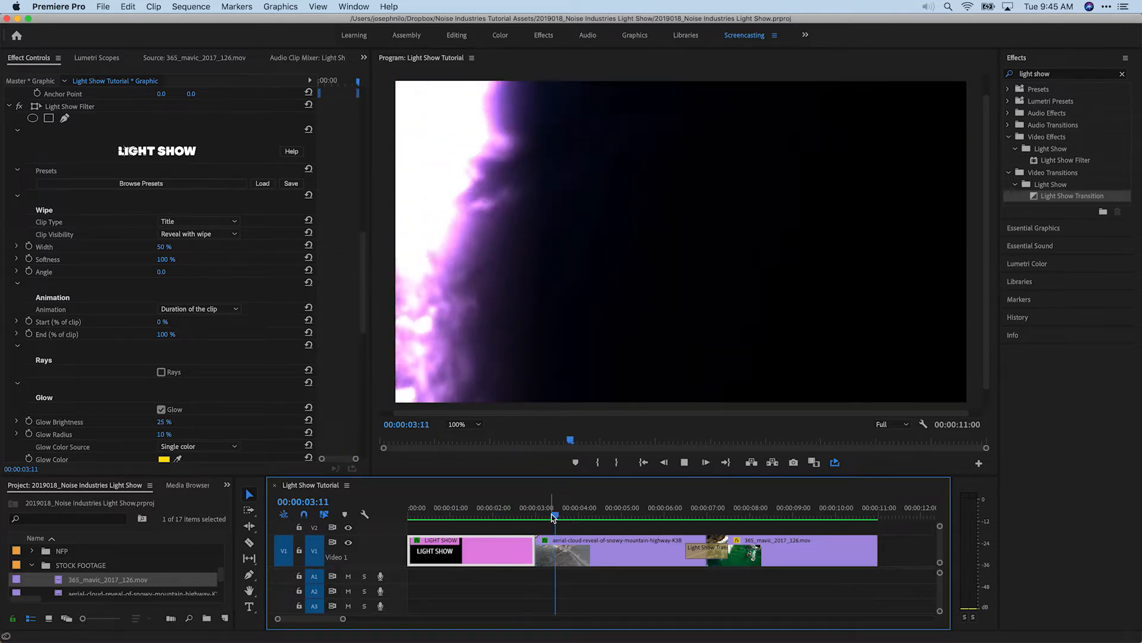
{"action": "left_click", "coordinate": [642, 515]}
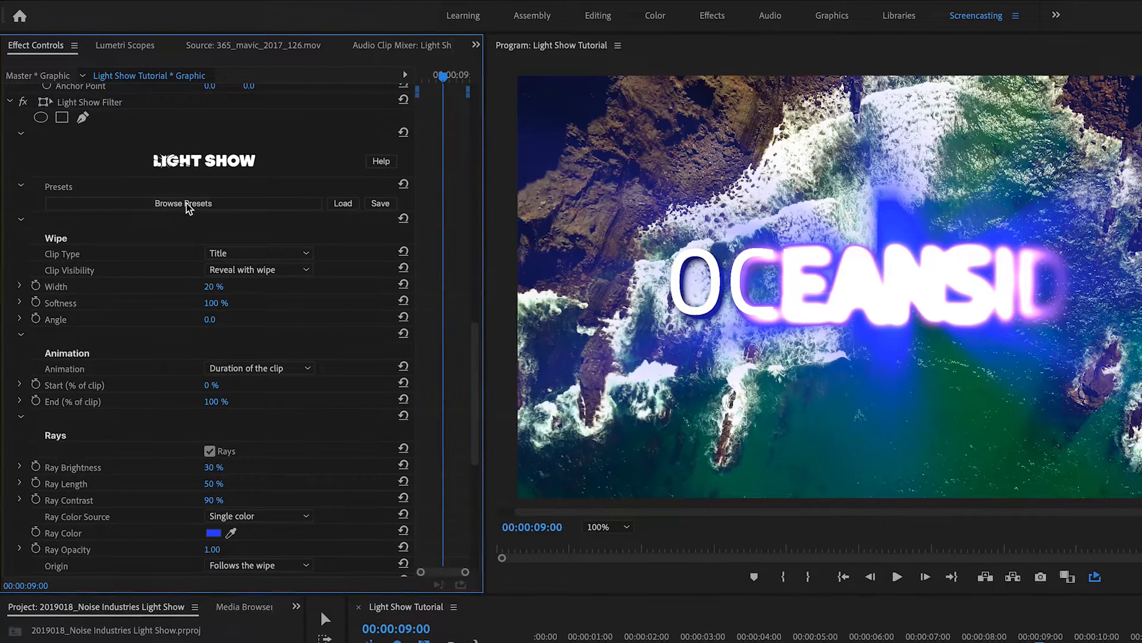
Apply the Acid Trip title preset from the Light Show gallery, found by searching 'acid'
{"action": "left_click", "coordinate": [183, 202]}
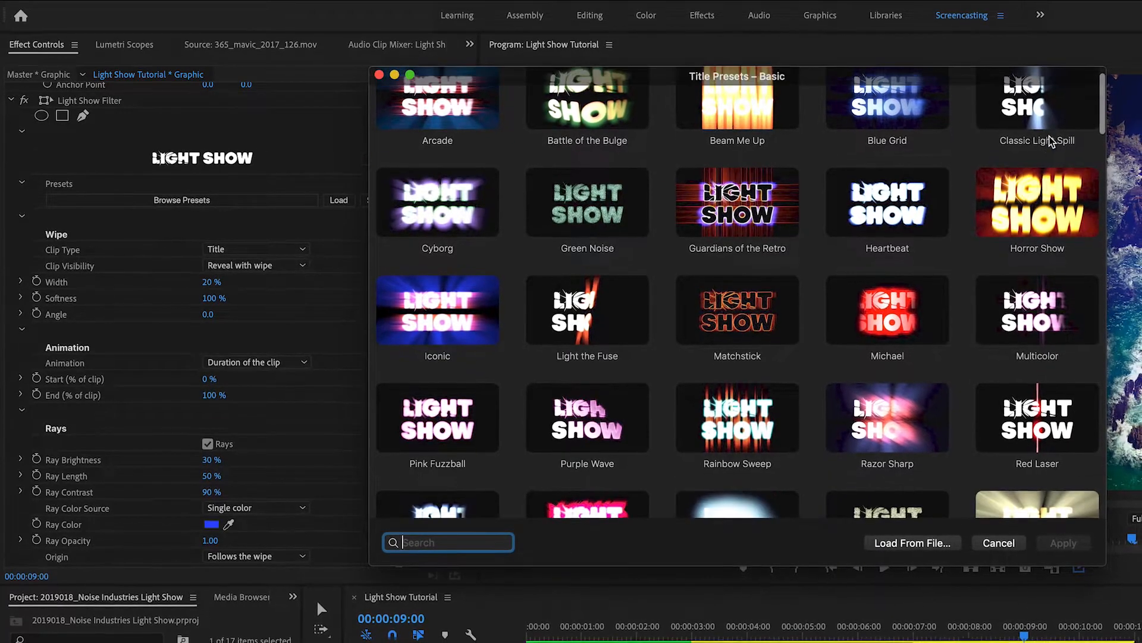
{"action": "scroll", "scroll_direction": "down", "scroll_amount": 3}
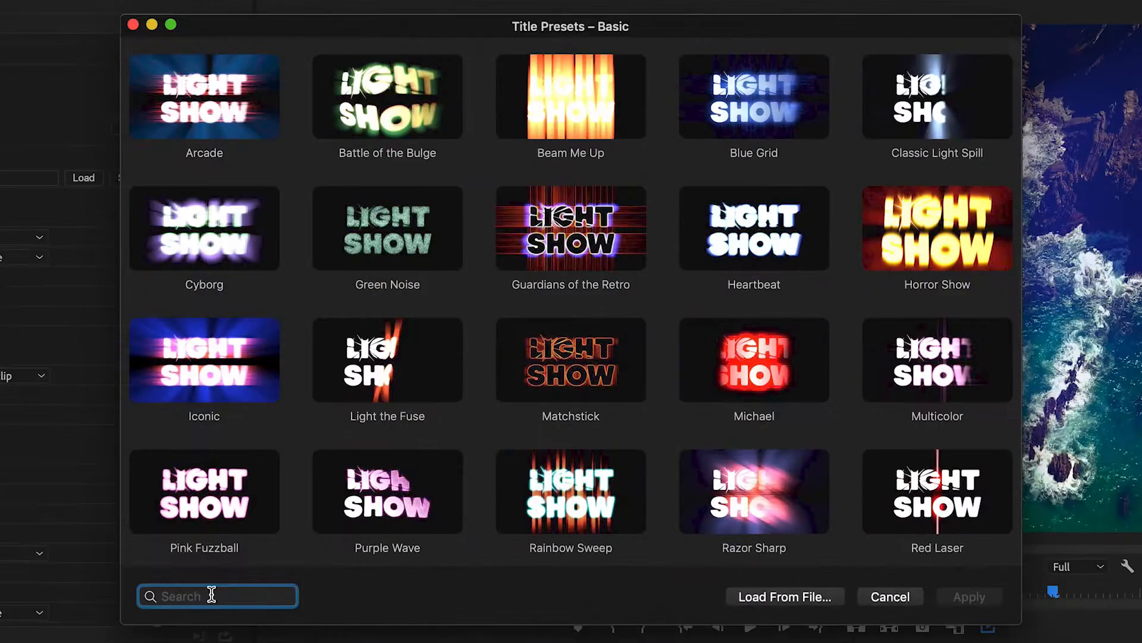
{"action": "type", "text": "acid"}
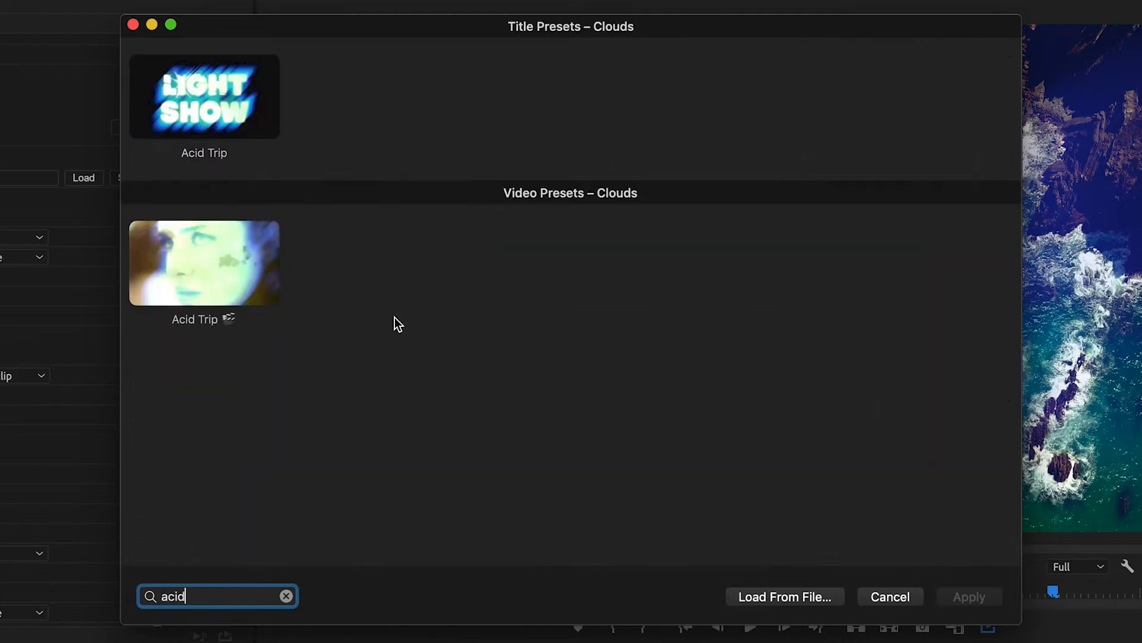
{"action": "left_click", "coordinate": [204, 96]}
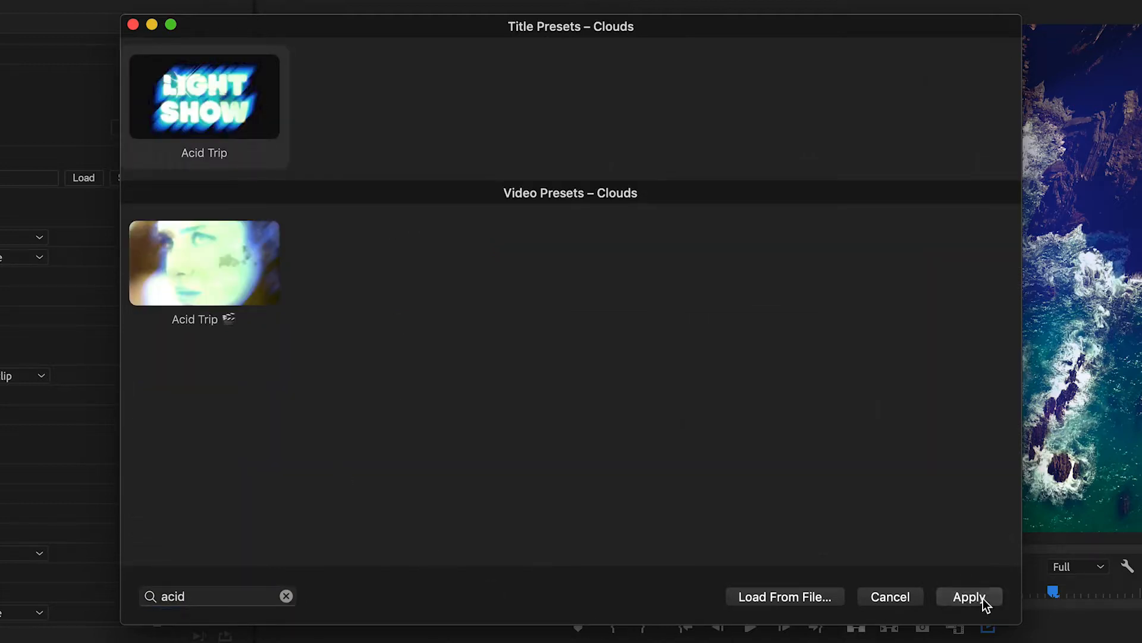
{"action": "left_click", "coordinate": [969, 597]}
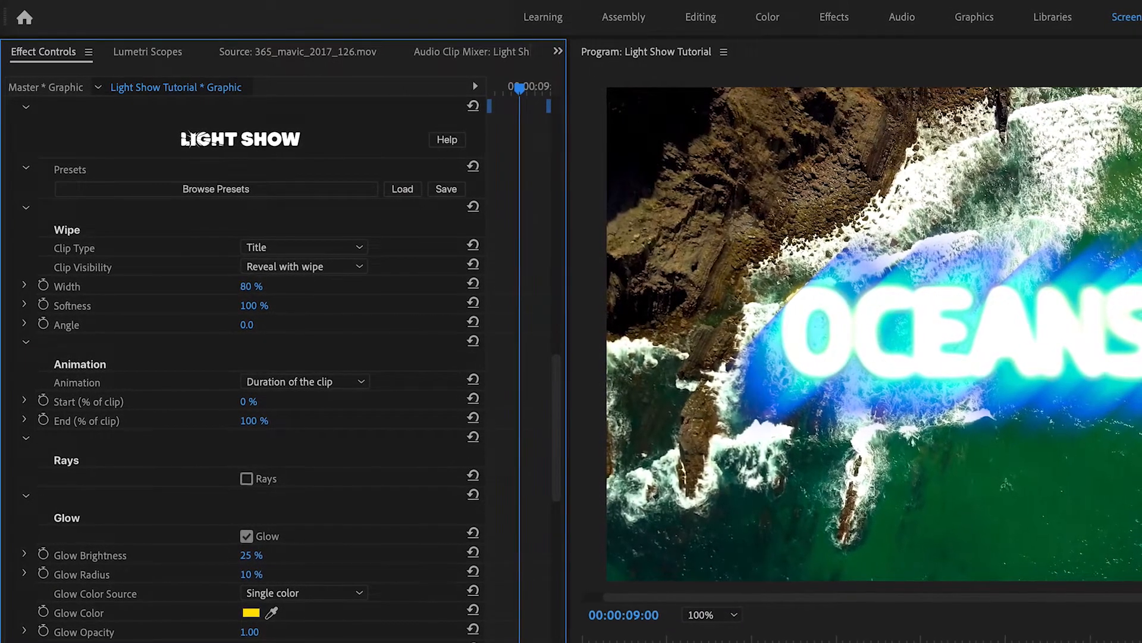
Narrow the wipe width to 23% and set Clip Visibility to Hide with wipe
{"action": "left_click_drag", "start_coordinate": [251, 286], "coordinate": [251, 287]}
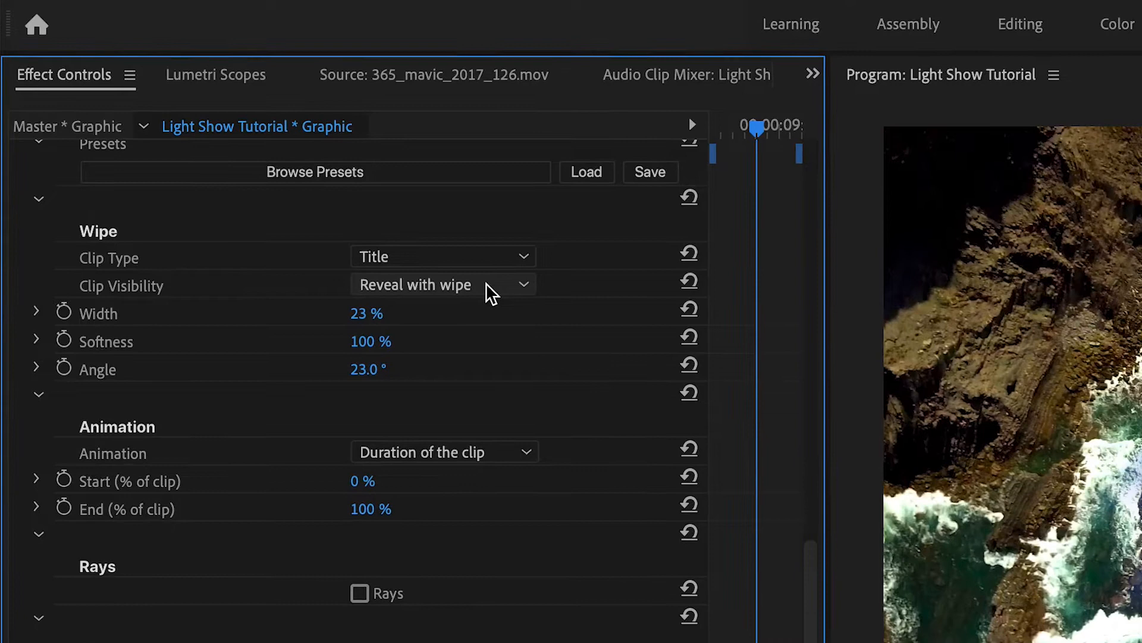
{"action": "left_click", "coordinate": [442, 284]}
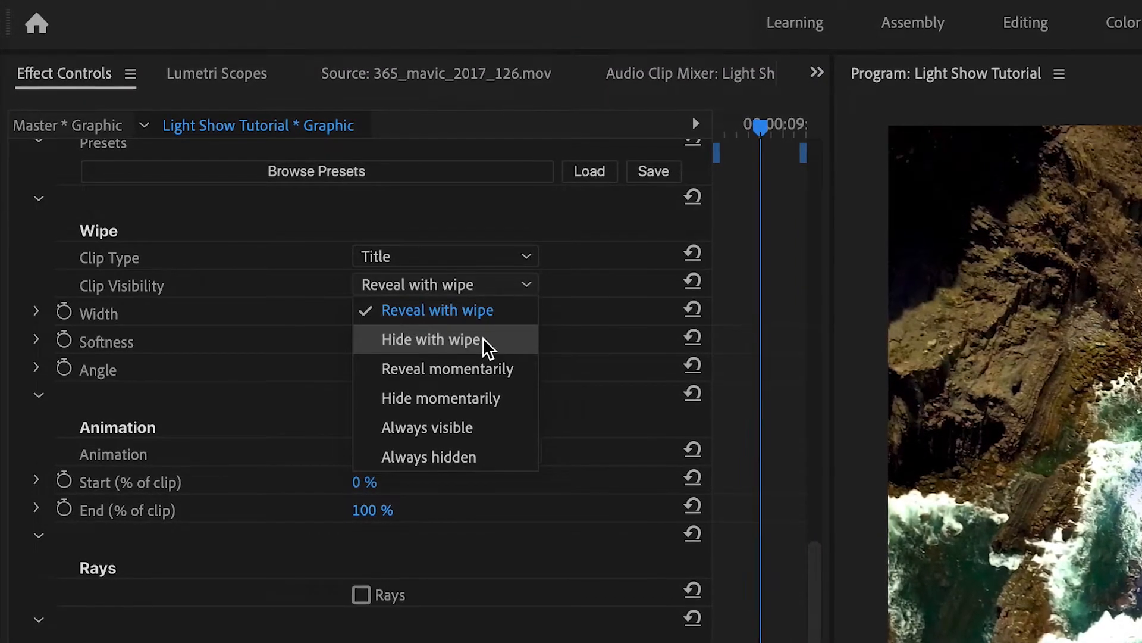
{"action": "left_click", "coordinate": [430, 339]}
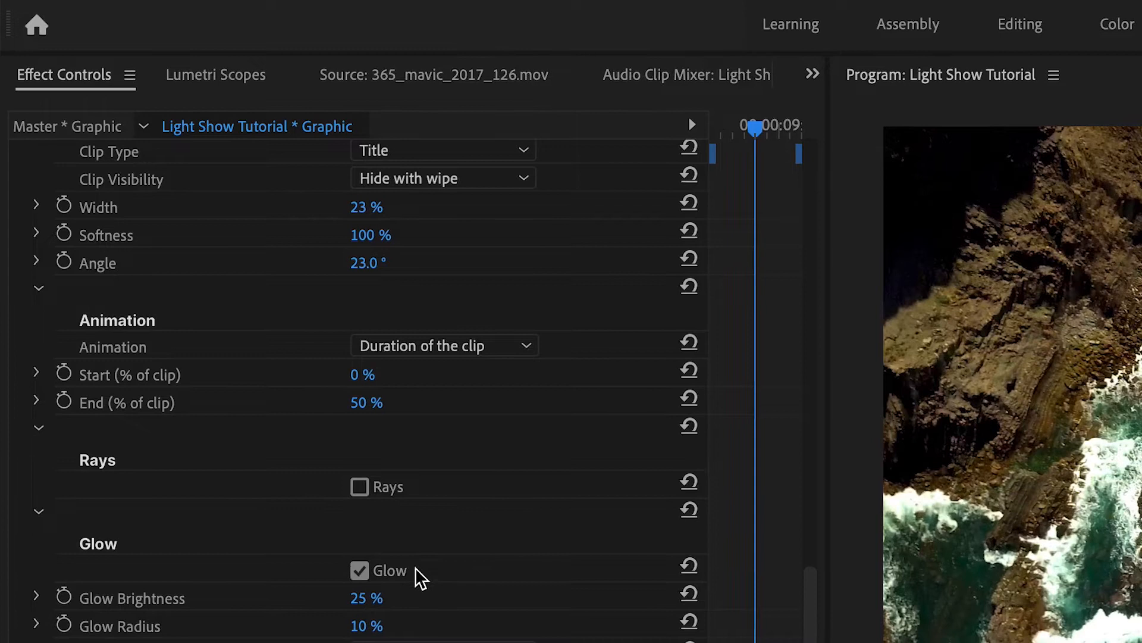
Time the wipe in seconds with Start 2.00 and Duration 1.00
{"action": "left_click", "coordinate": [444, 345]}
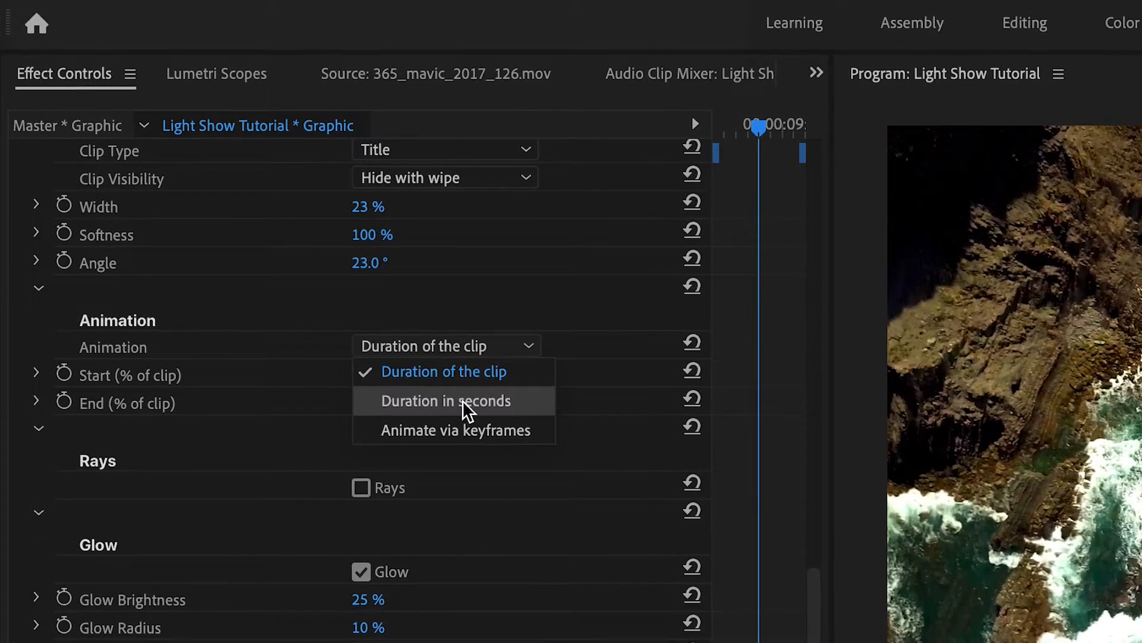
{"action": "left_click", "coordinate": [445, 400]}
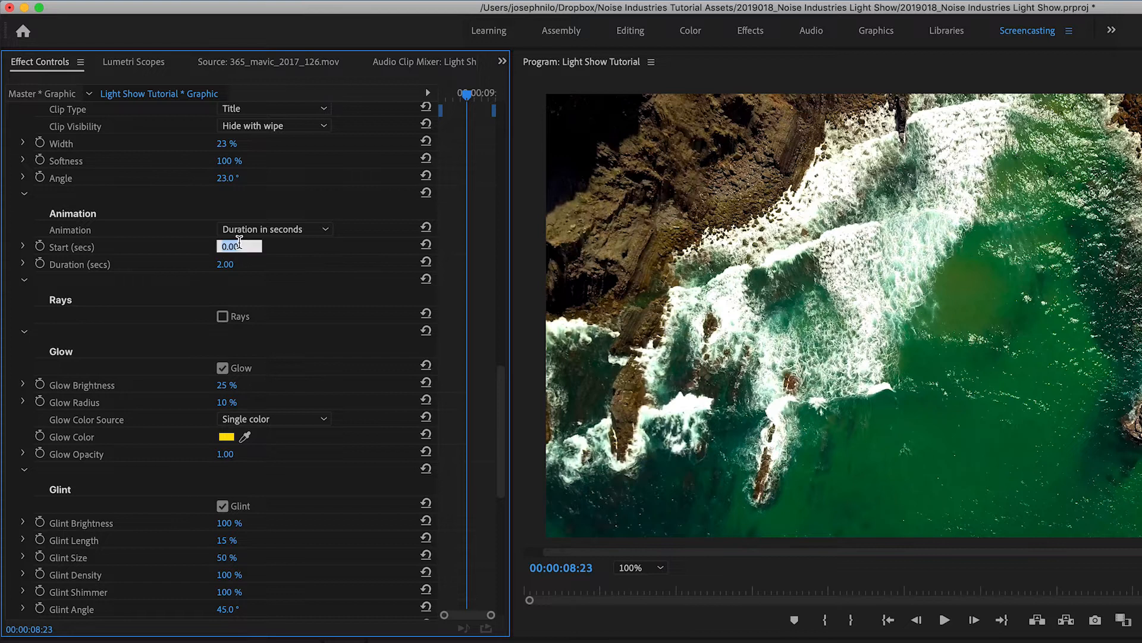
{"action": "type", "text": "2.00"}
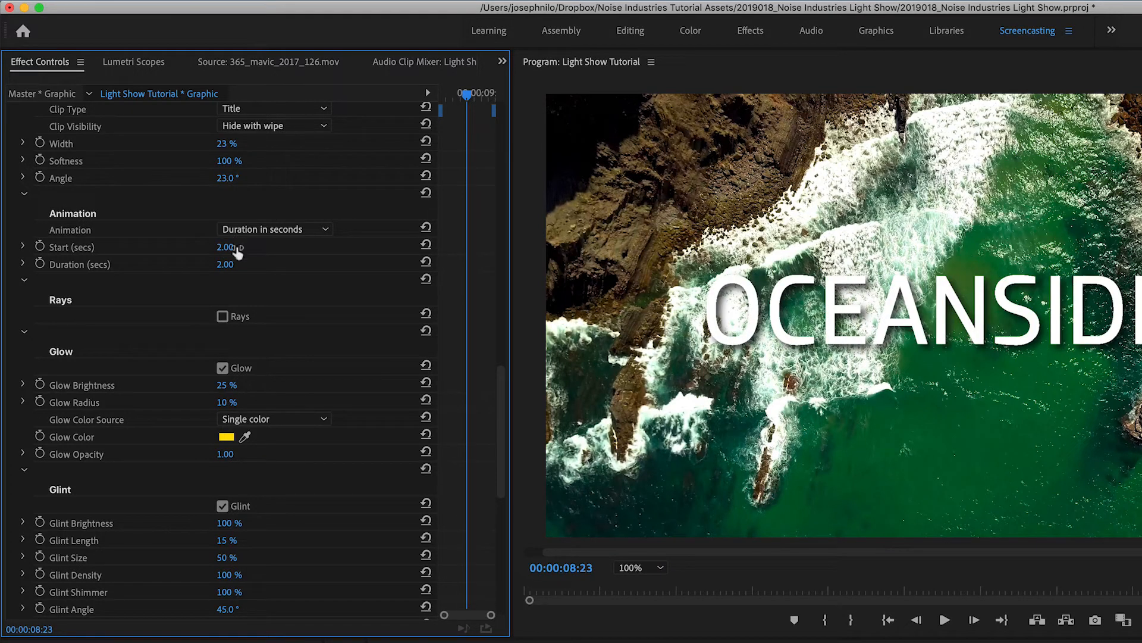
{"action": "left_click_drag", "start_coordinate": [233, 265], "coordinate": [219, 264]}
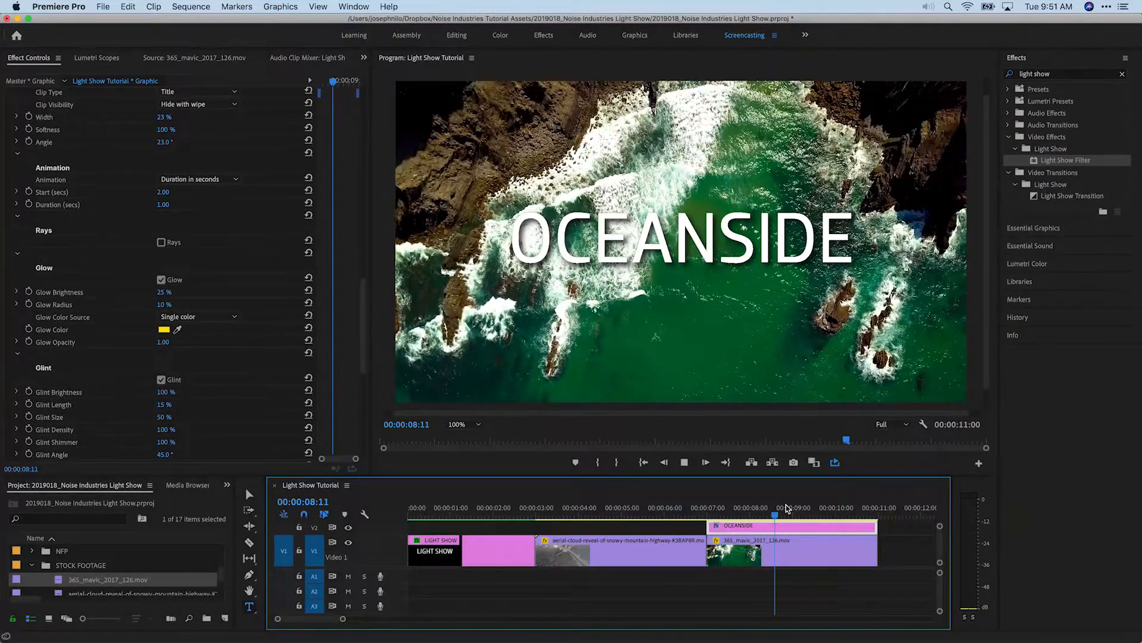
Switch the wipe animation to Animate via keyframes
{"action": "left_click", "coordinate": [196, 178]}
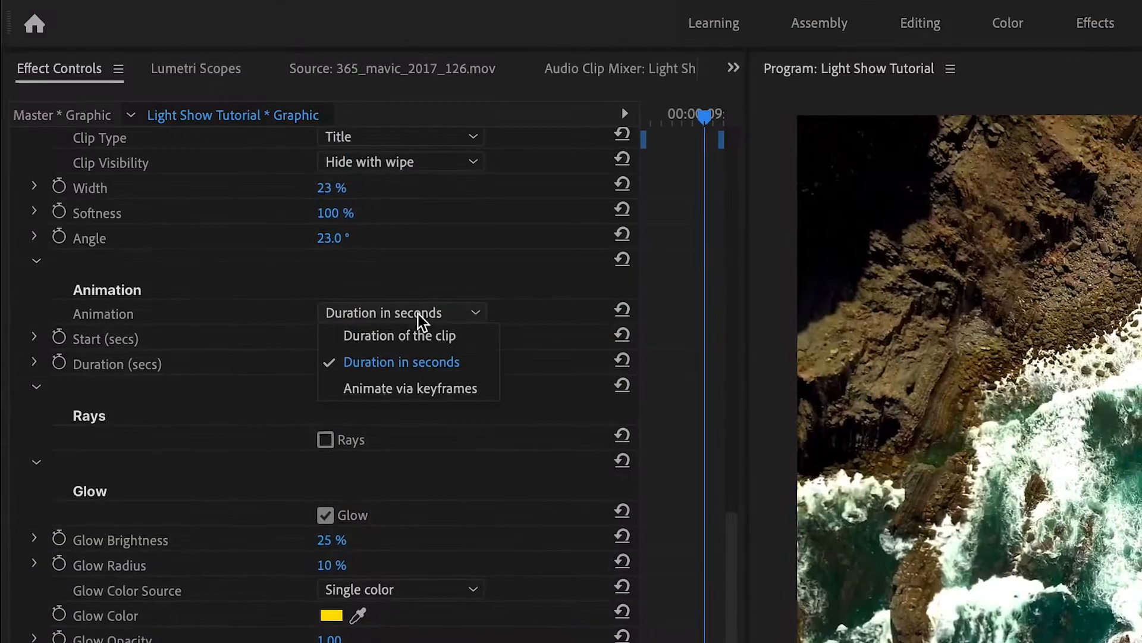
{"action": "left_click", "coordinate": [407, 387]}
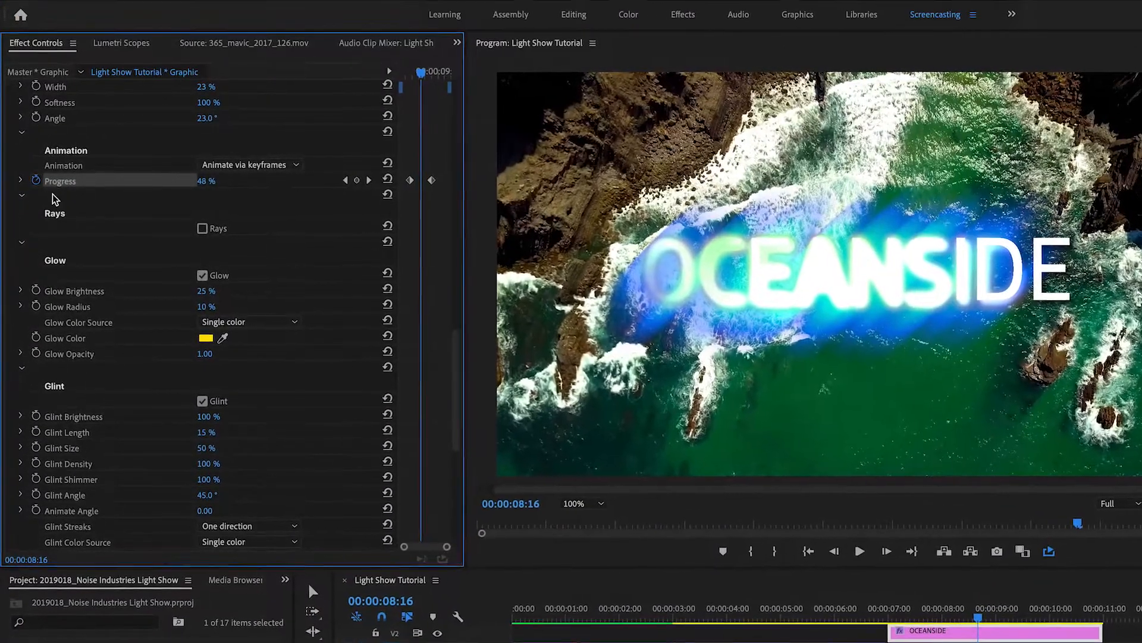
Toggle Rays on then off, lengthen Glint Length to 27% and give the title a bulge distortion
{"action": "left_click", "coordinate": [202, 229]}
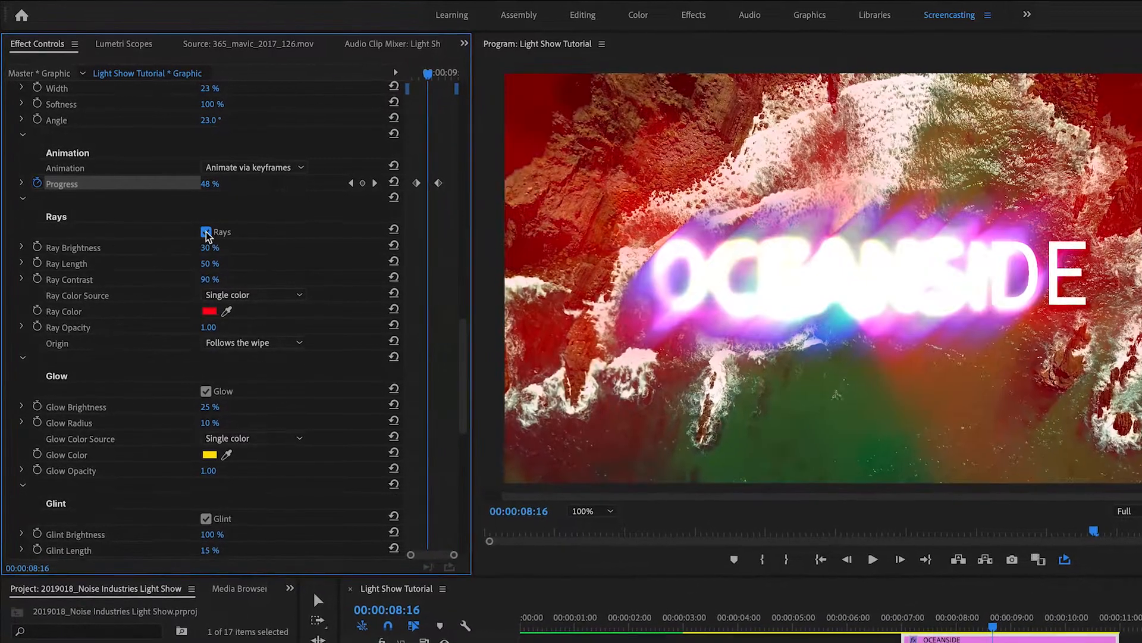
{"action": "left_click", "coordinate": [206, 232]}
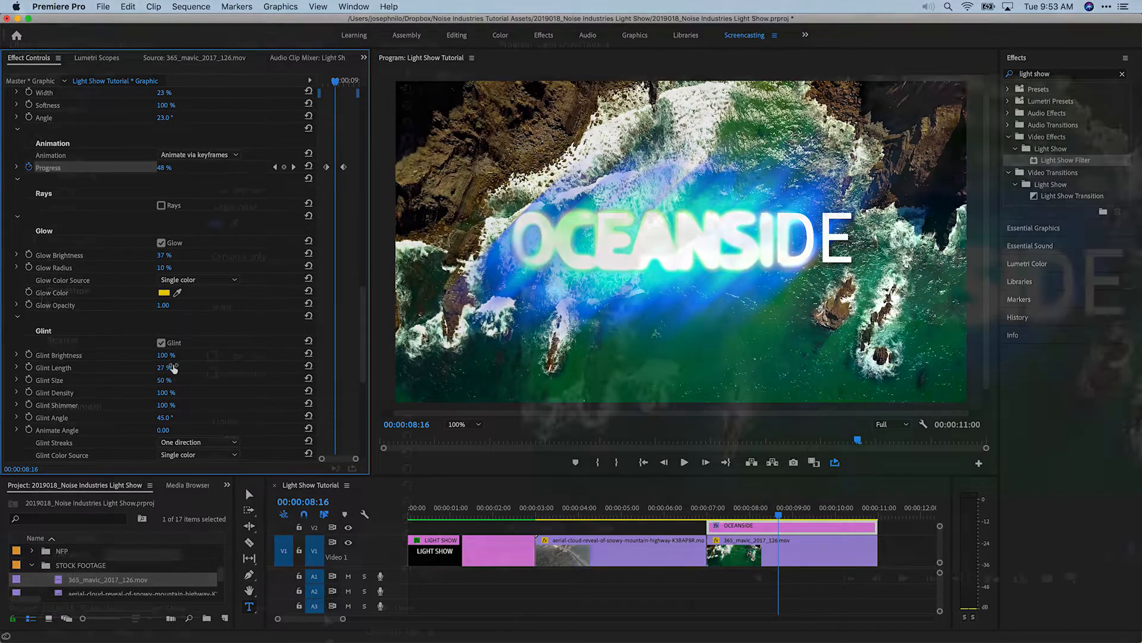
{"action": "left_click", "coordinate": [262, 308]}
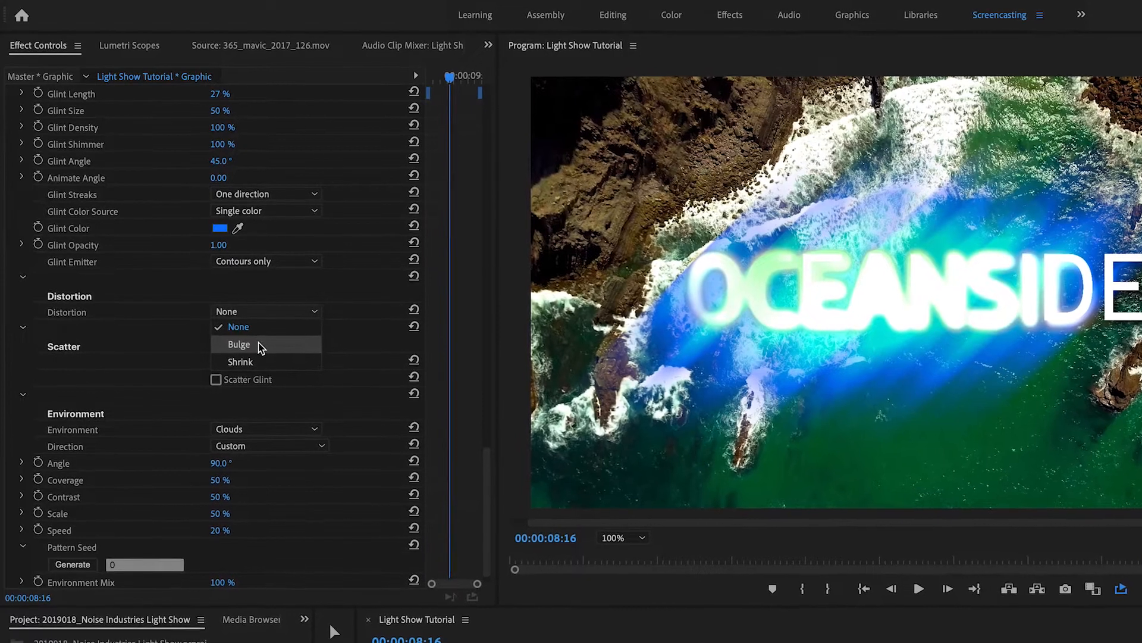
{"action": "left_click", "coordinate": [238, 344]}
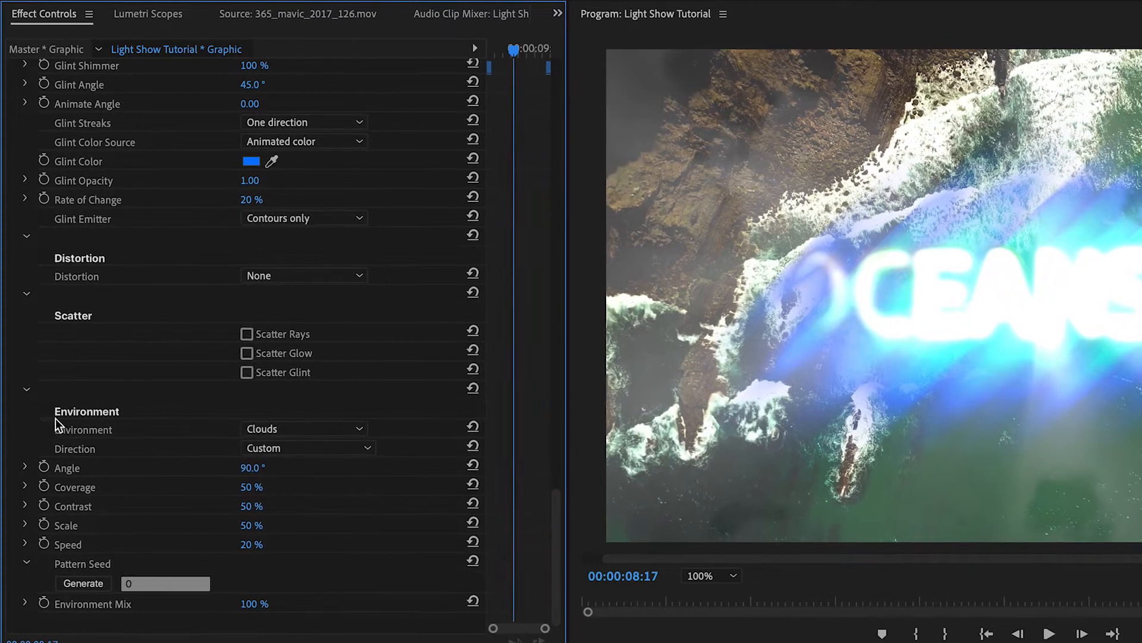
Try the Laser Beams environment, then settle on Force Field
{"action": "left_click", "coordinate": [306, 433]}
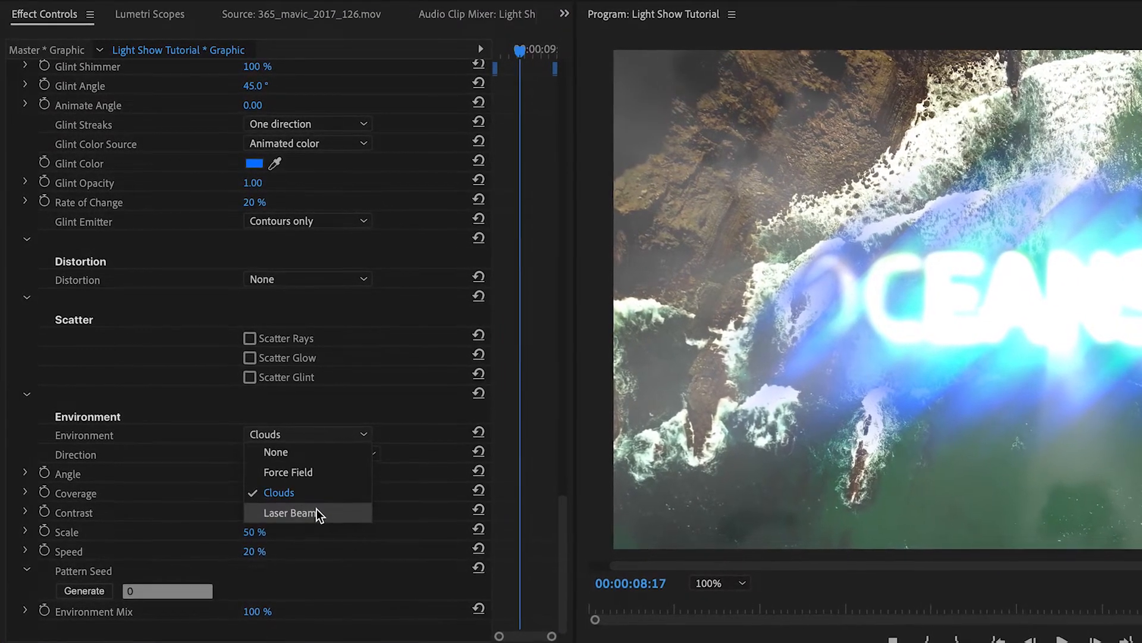
{"action": "left_click", "coordinate": [288, 513]}
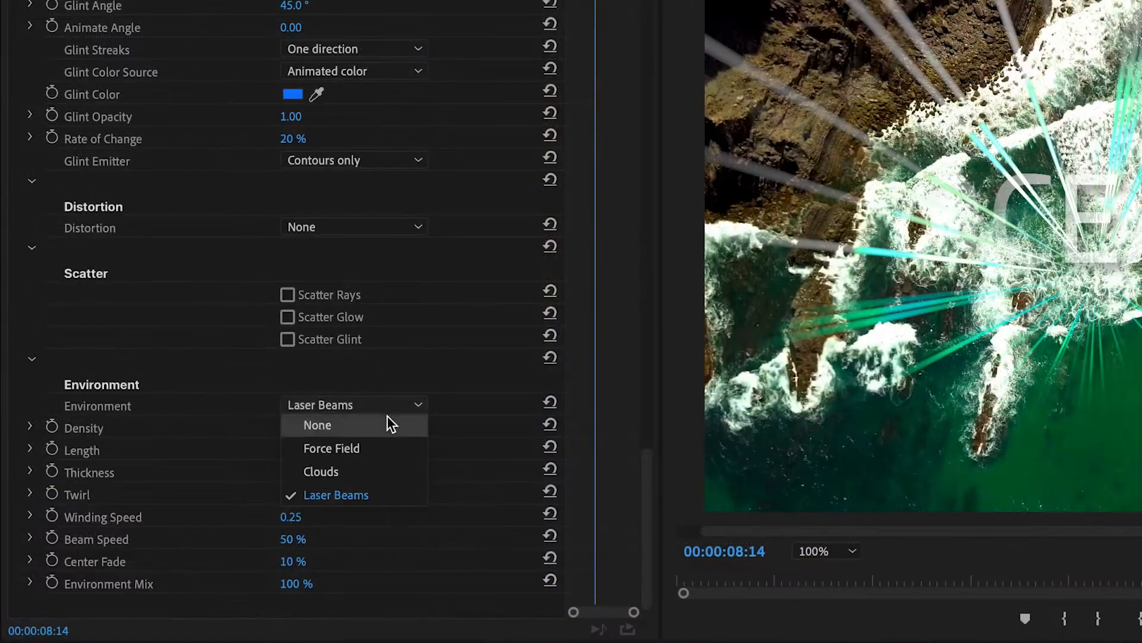
{"action": "left_click", "coordinate": [331, 449]}
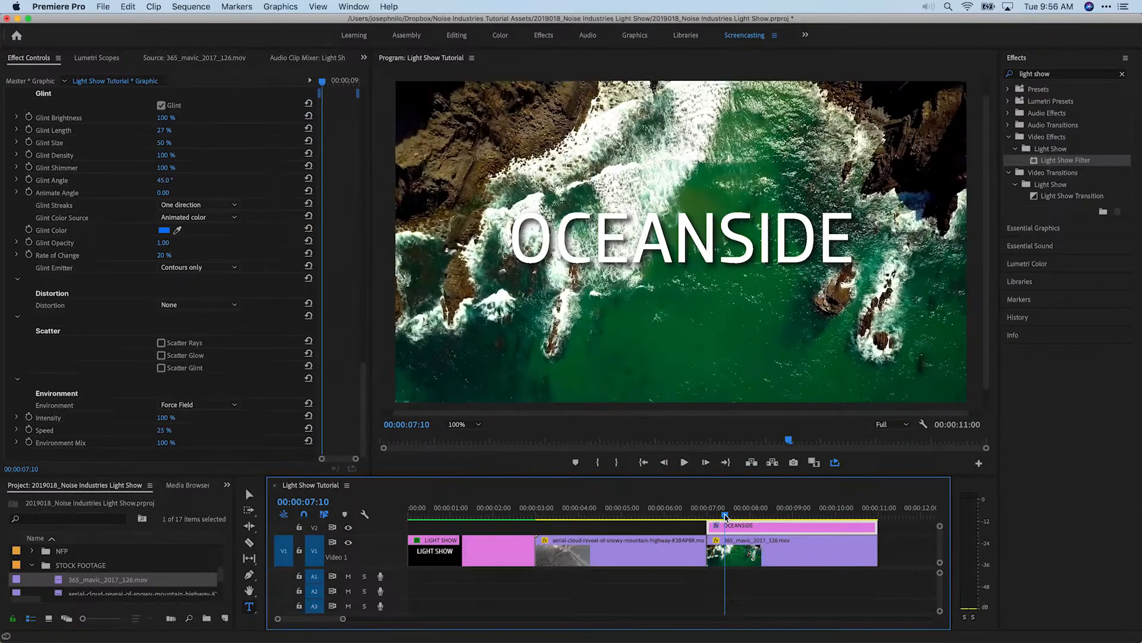
{"action": "left_click", "coordinate": [683, 462]}
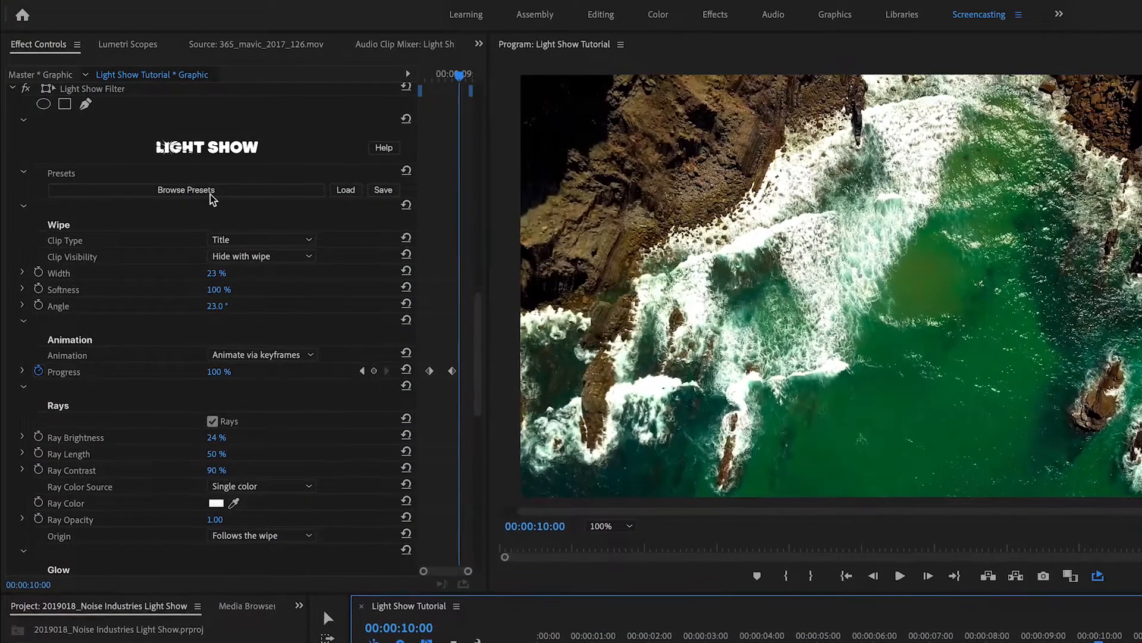
Scroll through the Basic, Force Field and Laser Beams title presets in the gallery
{"action": "left_click", "coordinate": [186, 190]}
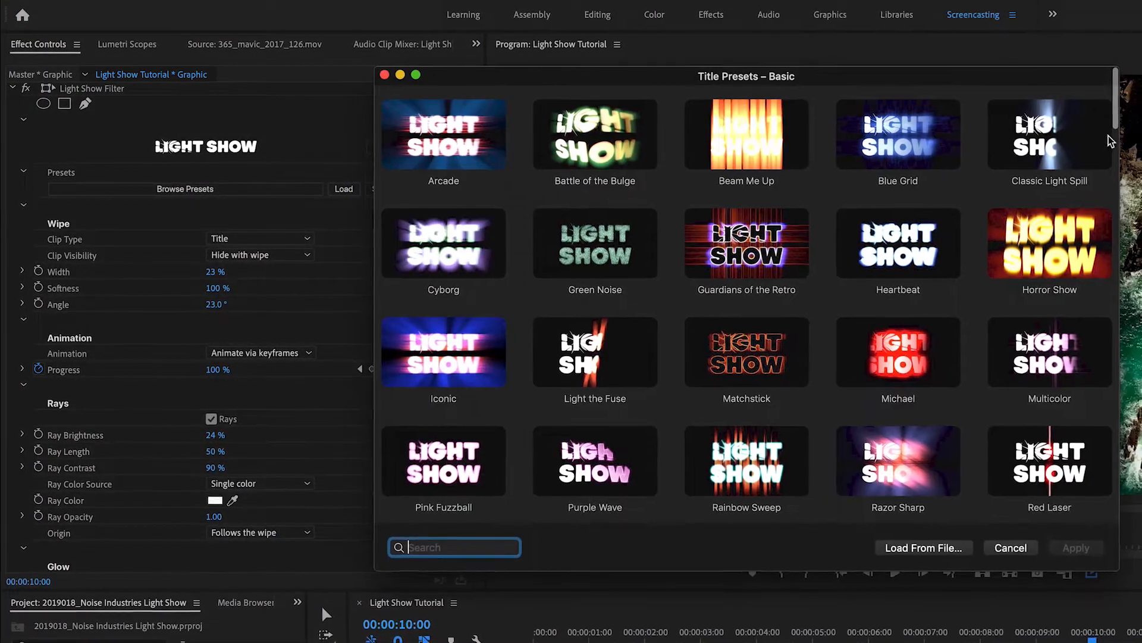
{"action": "scroll", "scroll_direction": "down", "scroll_amount": 3}
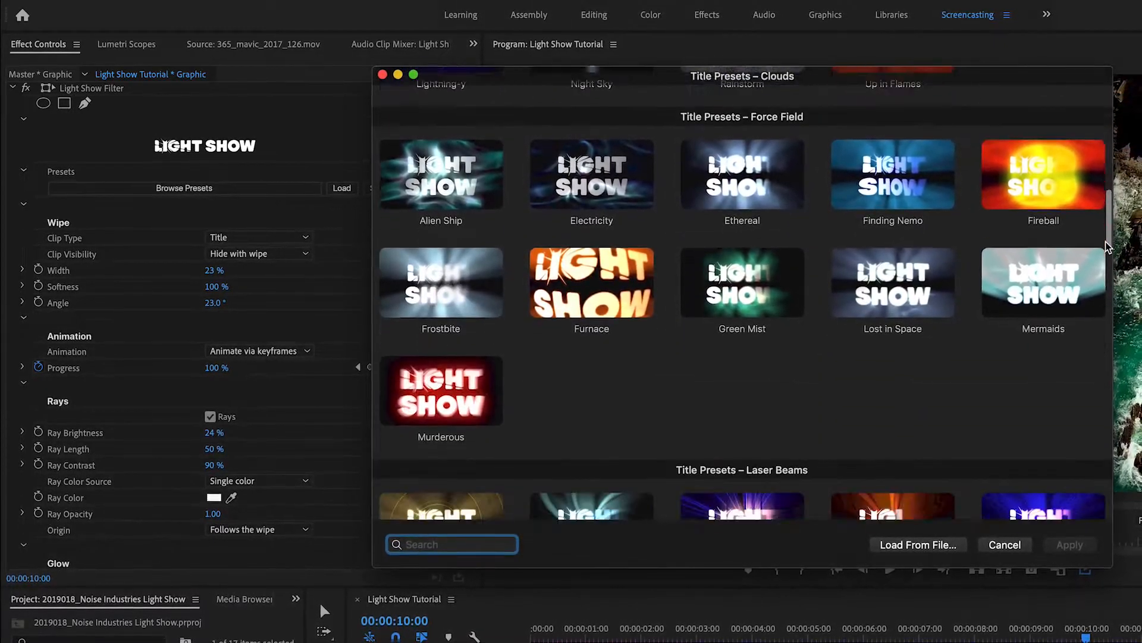
{"action": "scroll", "scroll_direction": "down", "scroll_amount": 3}
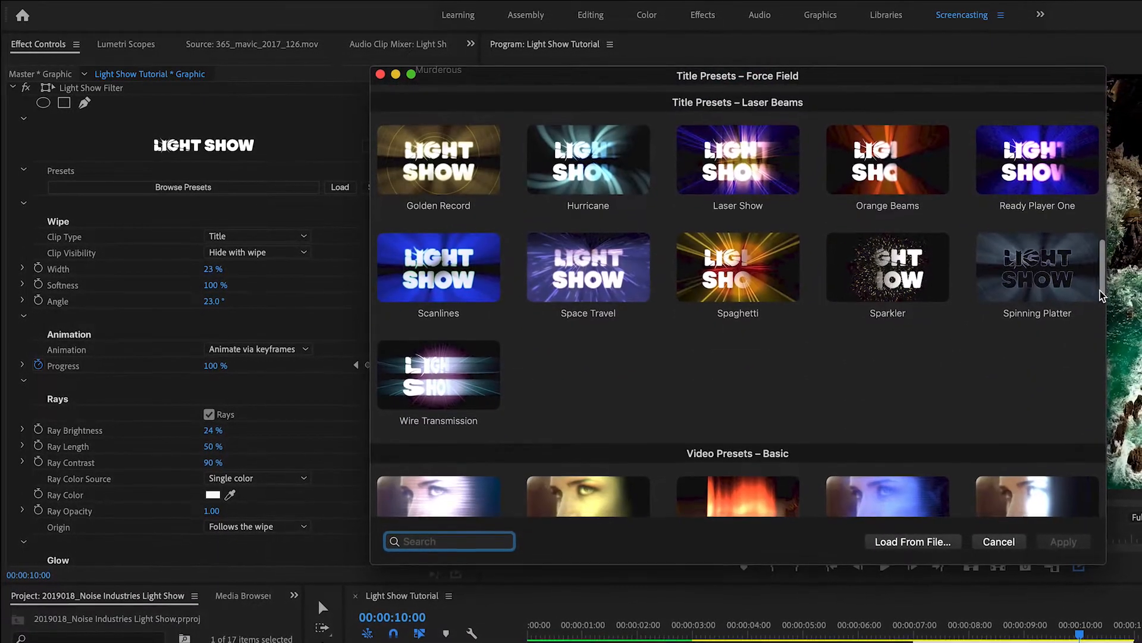
{"action": "scroll", "scroll_direction": "down", "scroll_amount": 3}
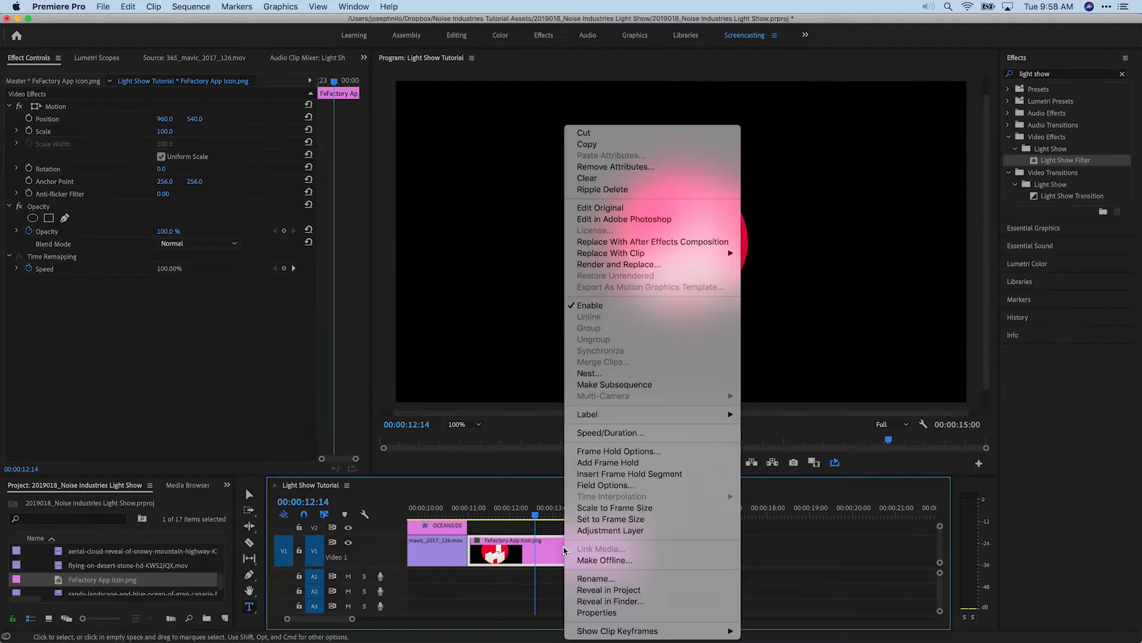
Nest the FxFactory logo clip into its own sequence named 'Logo'
{"action": "left_click", "coordinate": [589, 372]}
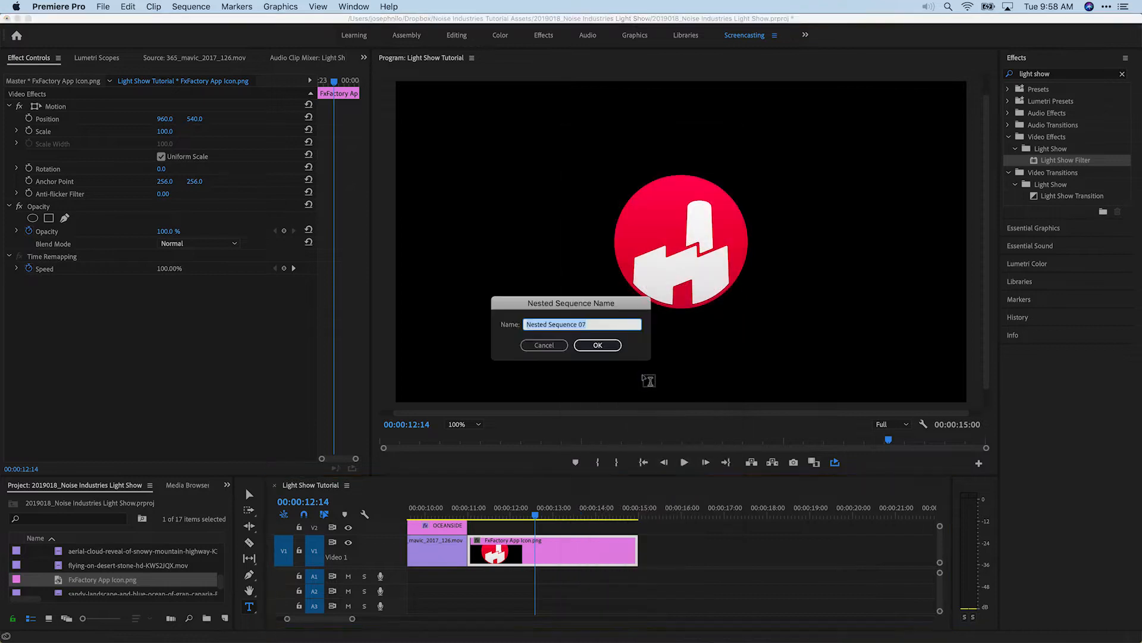
{"action": "type", "text": "Logo"}
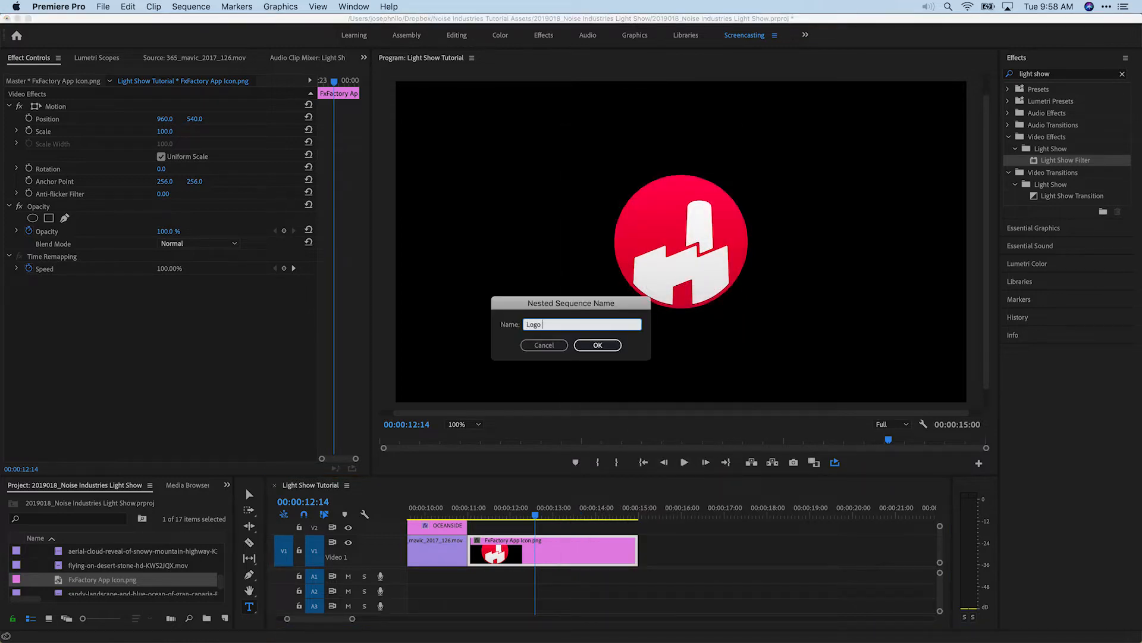
{"action": "left_click", "coordinate": [597, 345]}
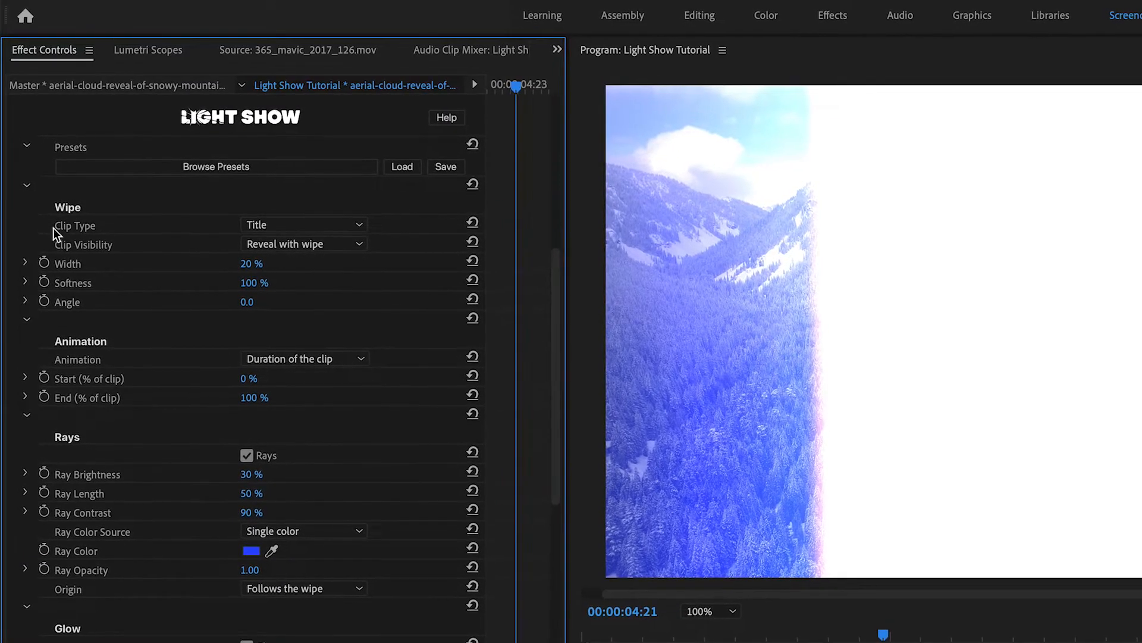
Set the mountain clip's Light Show Clip Type from Title to Video
{"action": "left_click", "coordinate": [304, 225]}
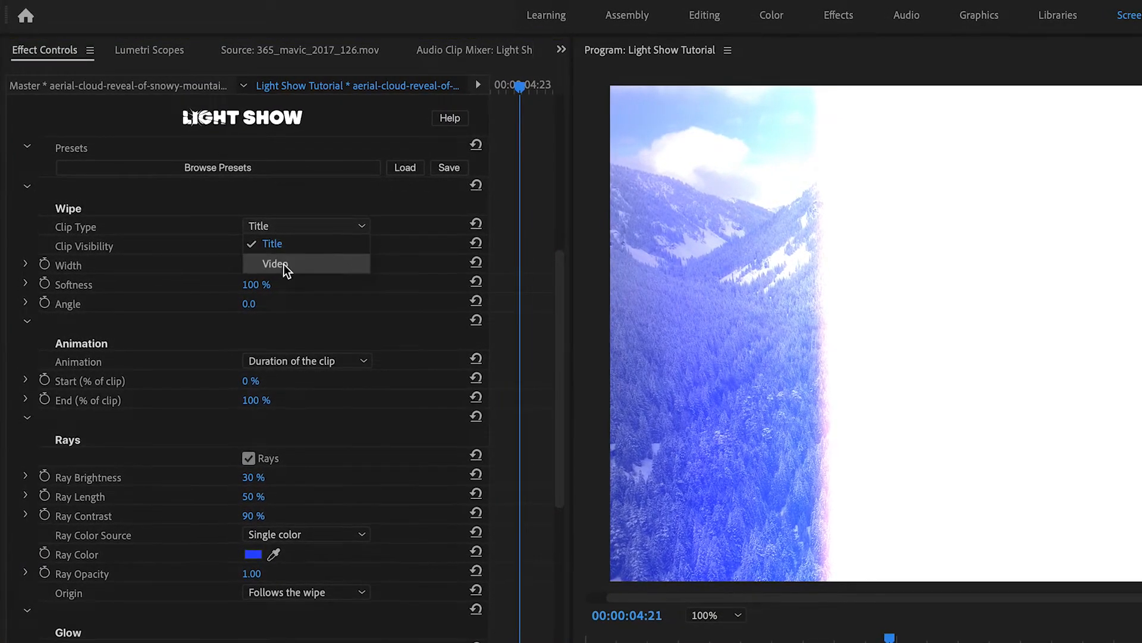
{"action": "left_click", "coordinate": [275, 263]}
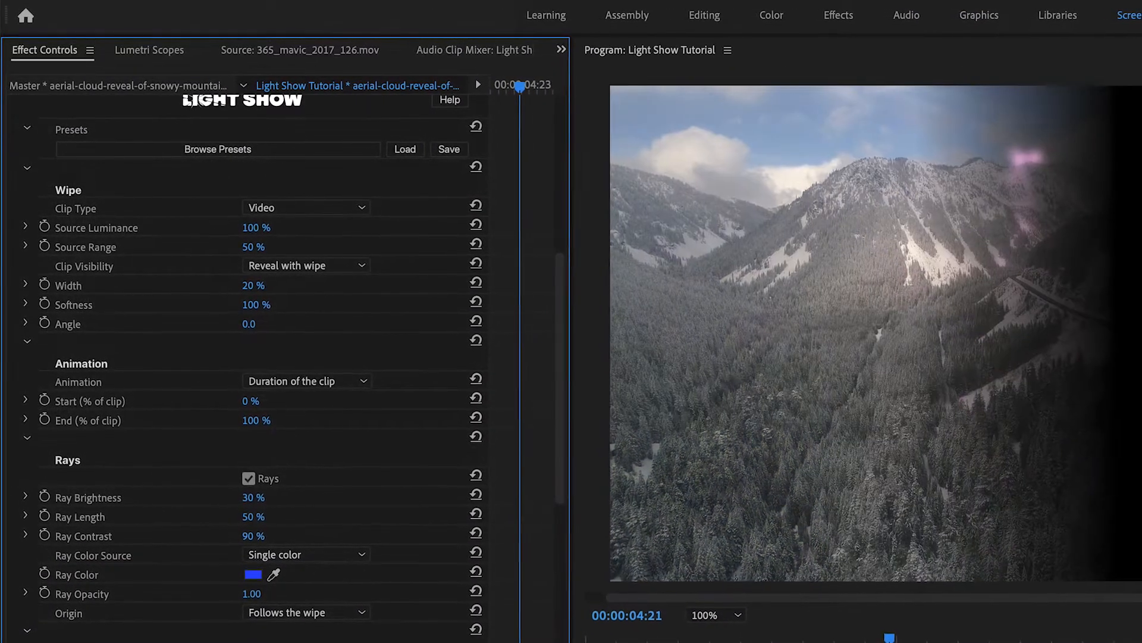
{"action": "left_click_drag", "start_coordinate": [257, 226], "coordinate": [257, 226]}
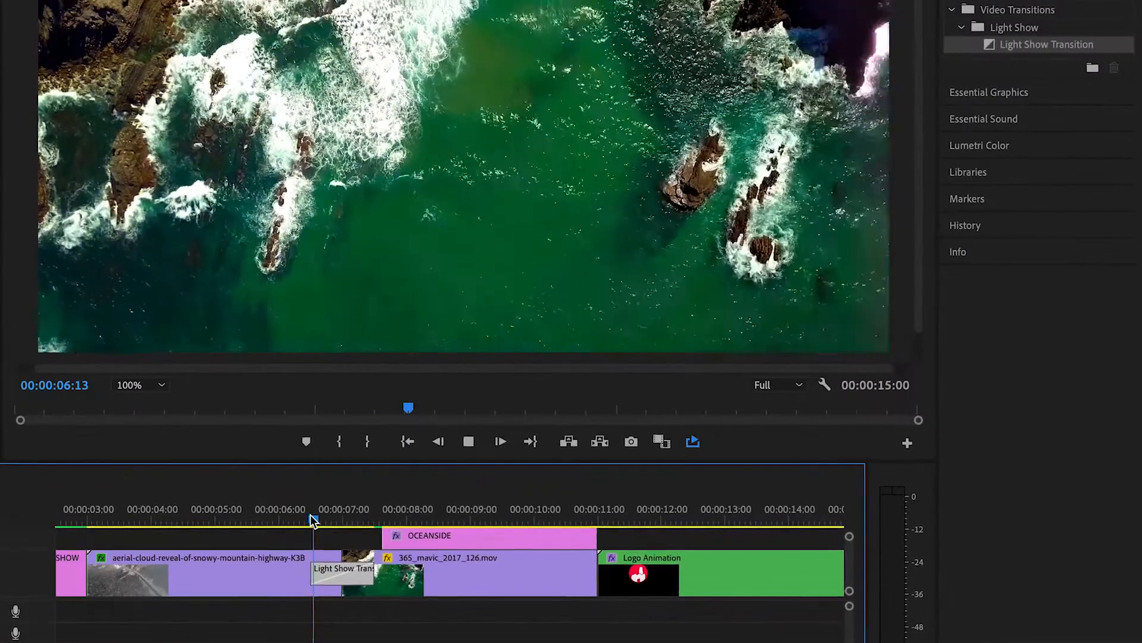
Select the Light Show transition between the mountain and ocean clips
{"action": "left_click", "coordinate": [500, 441]}
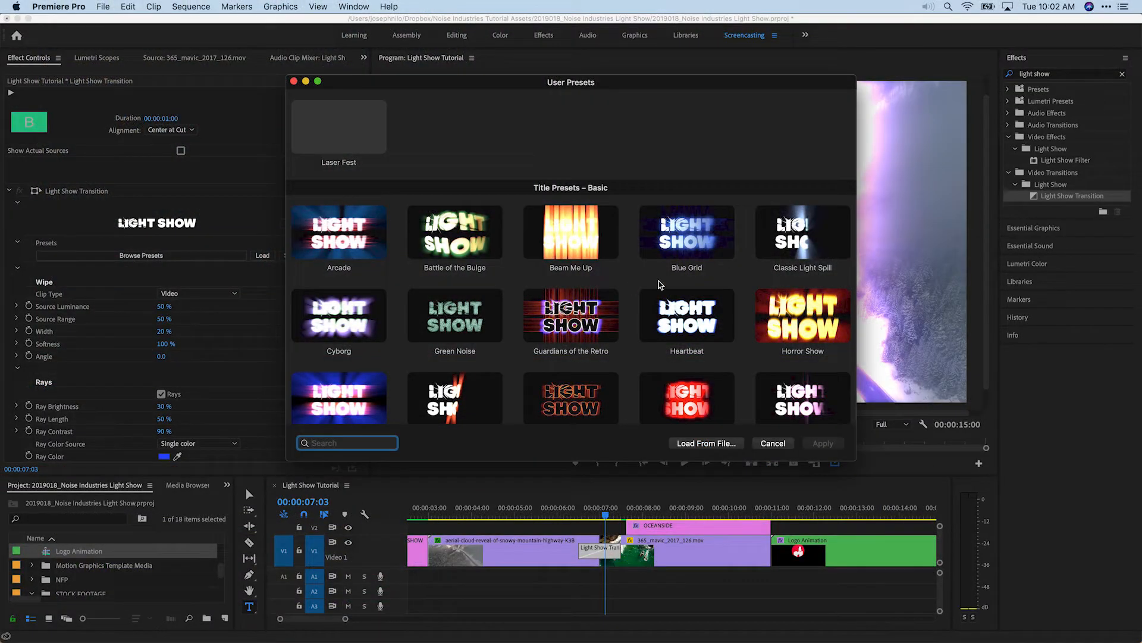
Pick the Iconic video preset, search 'match', then open the title transition's Clip Type choices
{"action": "scroll", "scroll_direction": "down", "scroll_amount": 3}
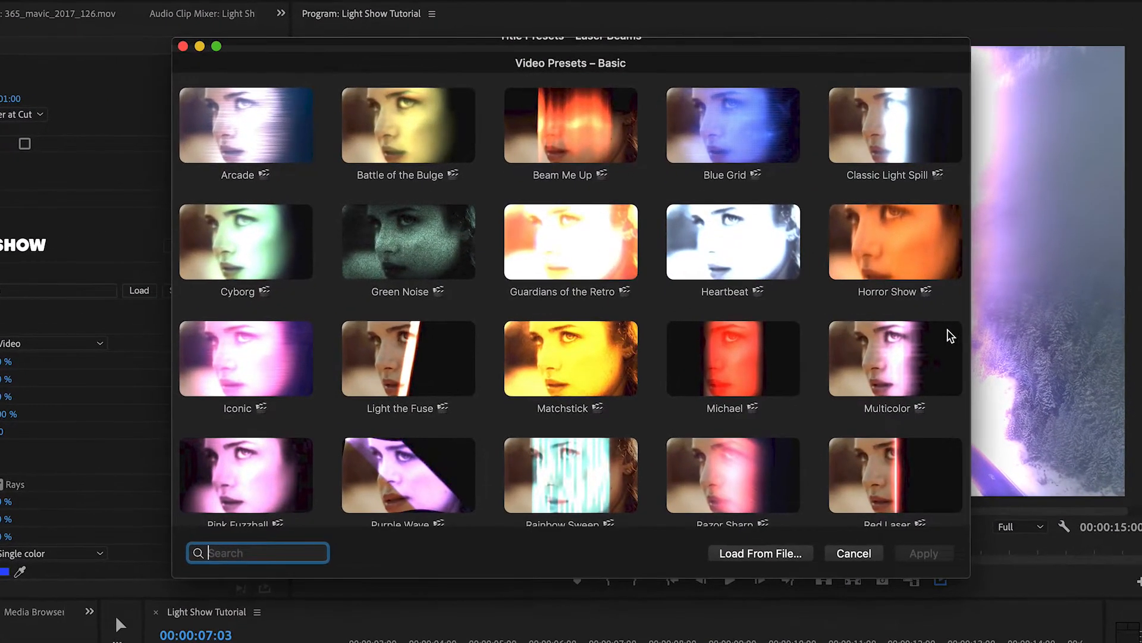
{"action": "left_click", "coordinate": [245, 358]}
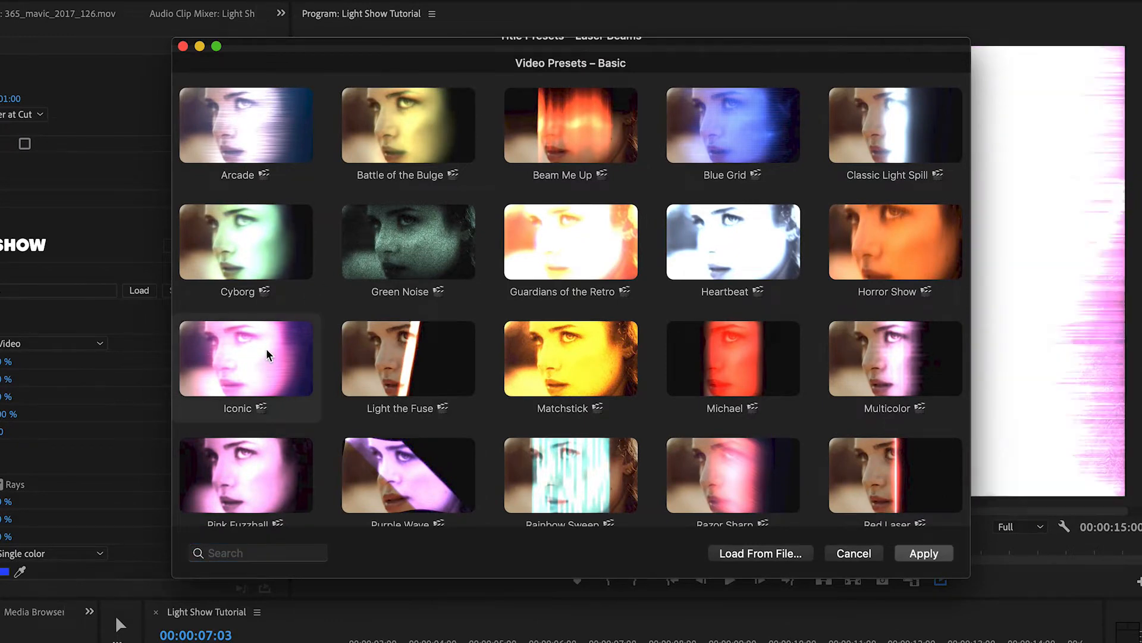
{"action": "type", "text": "match"}
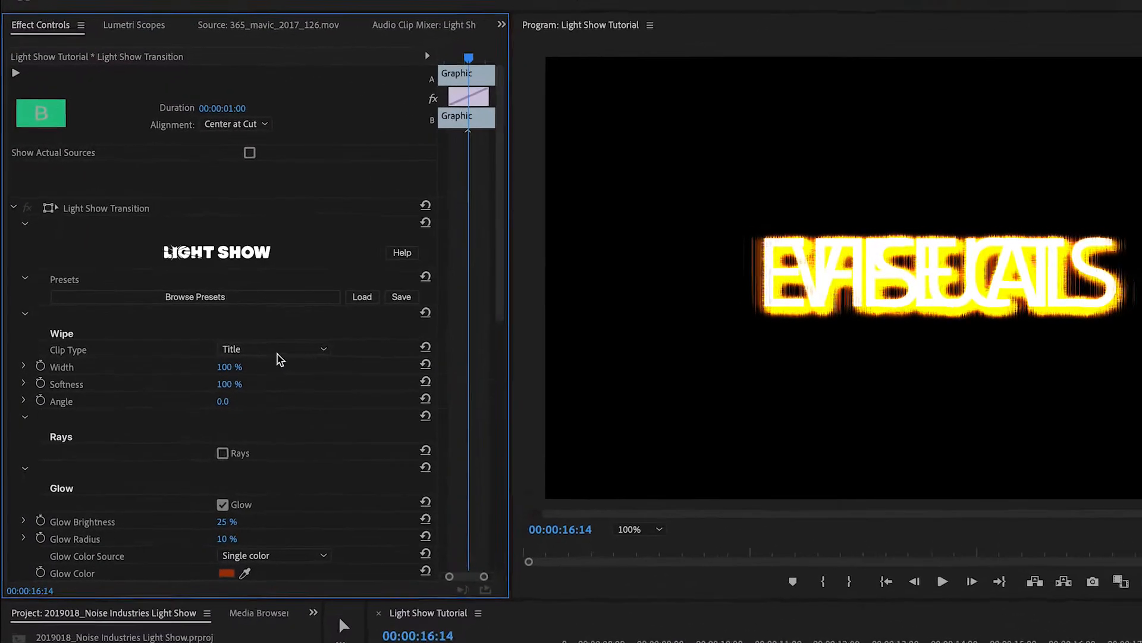
{"action": "left_click", "coordinate": [273, 348]}
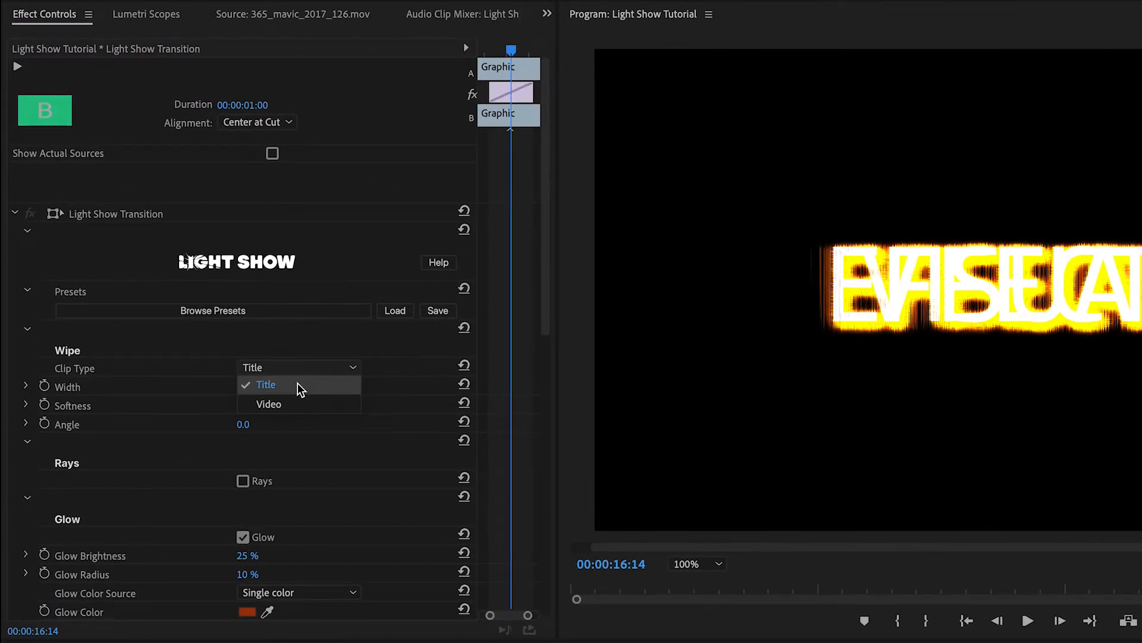